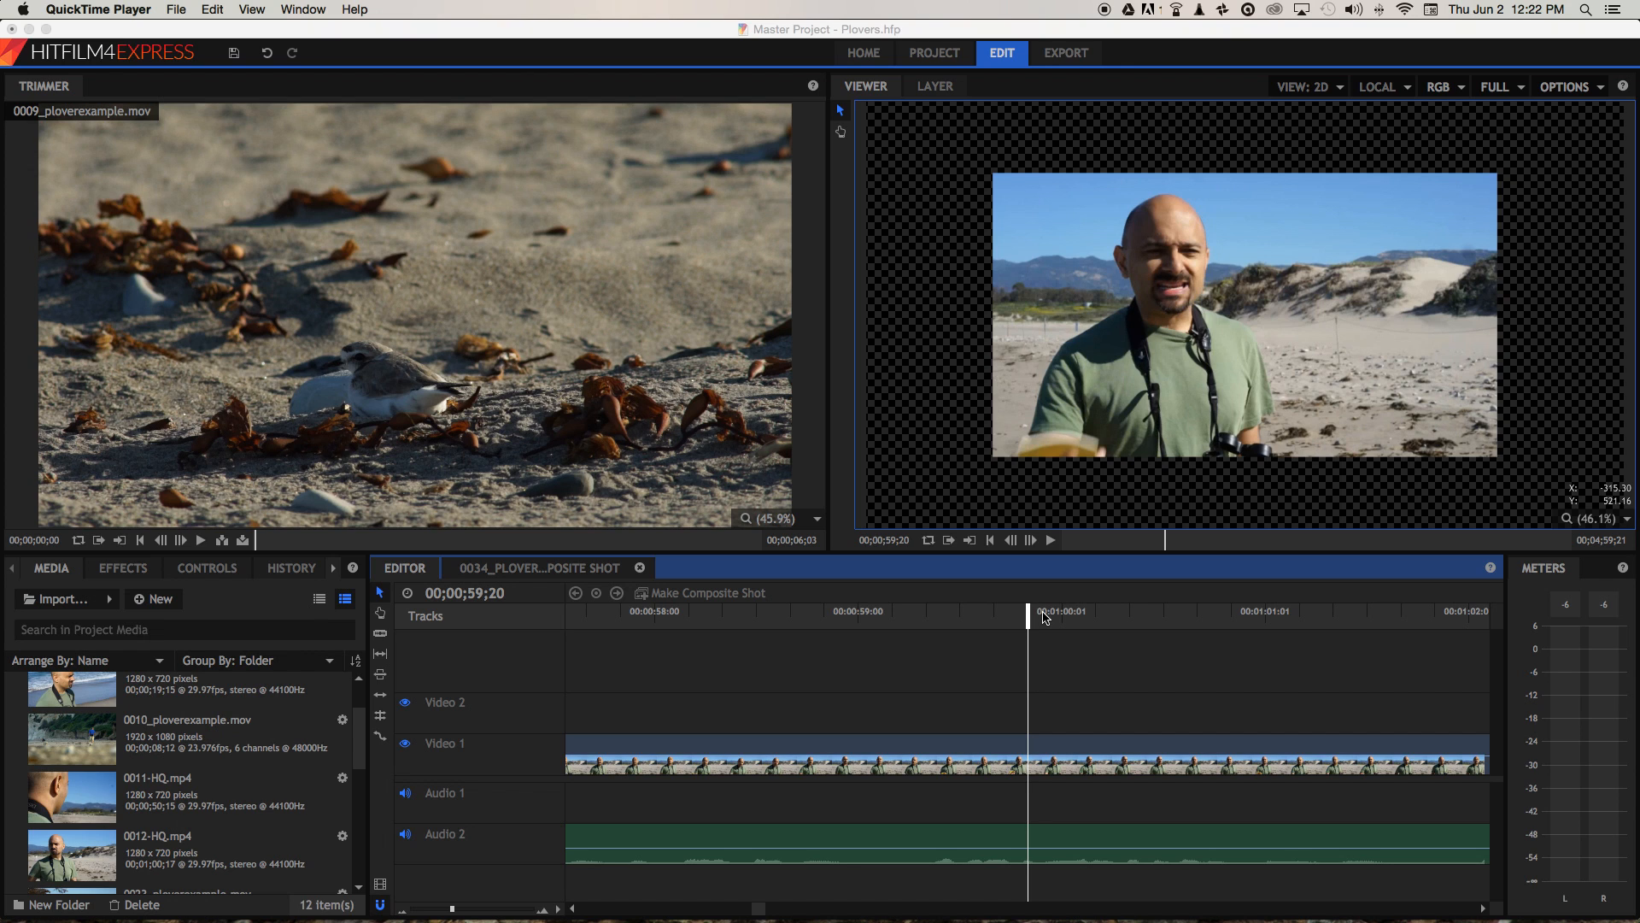
Play through the talking-head clip and stop at the repeated word, 00;01;01;18.
left_click(1052, 540)
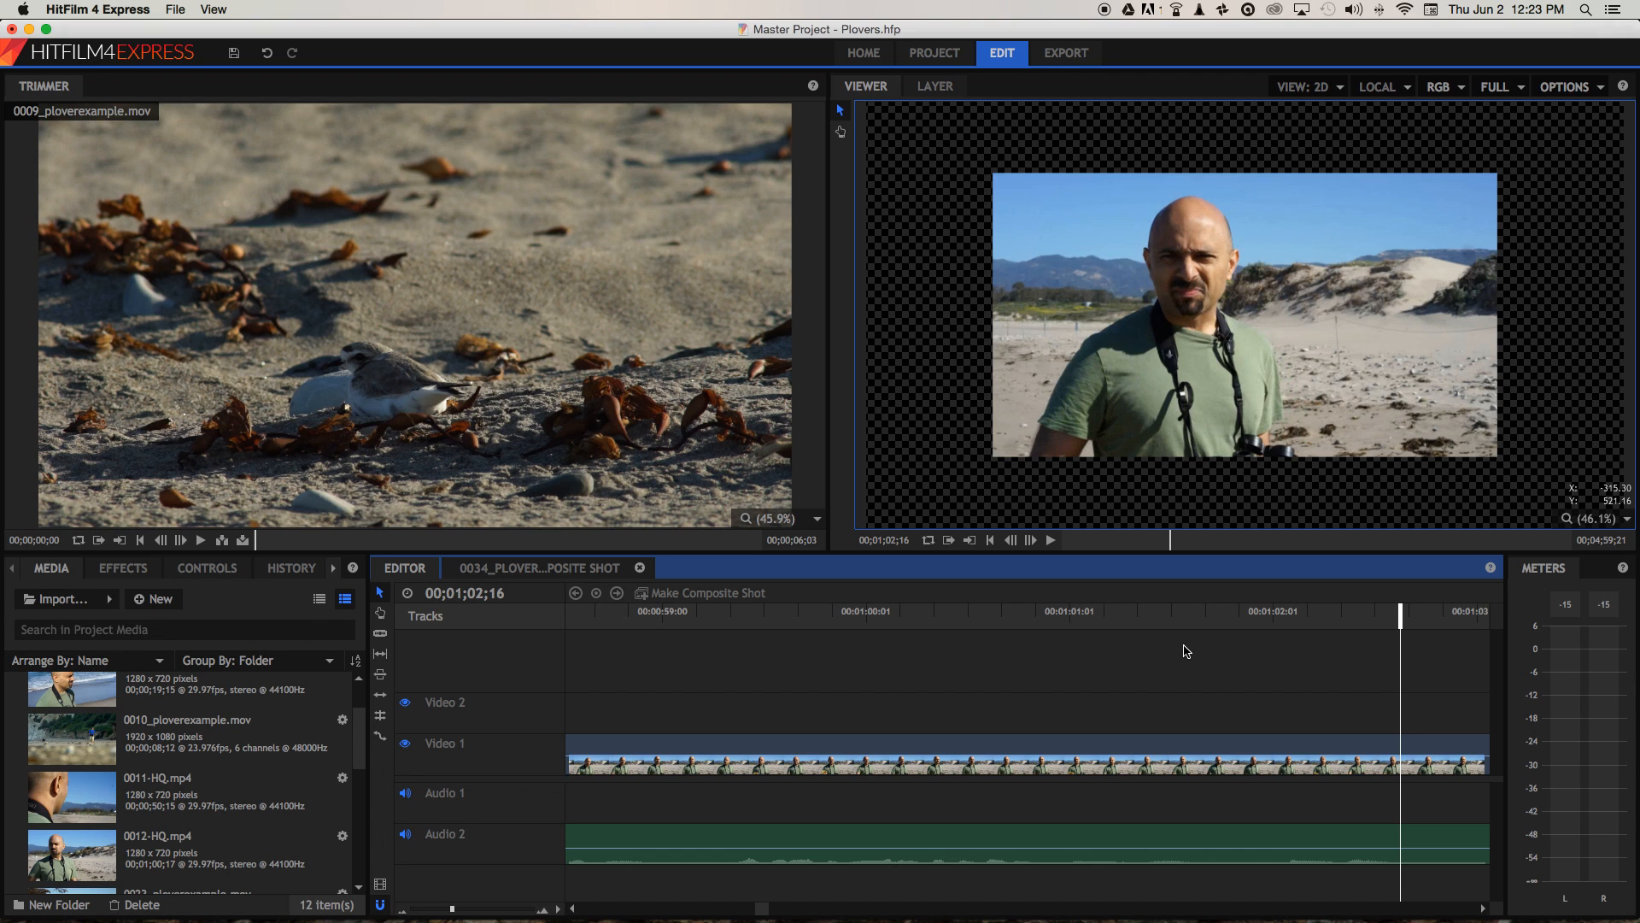
key("j")
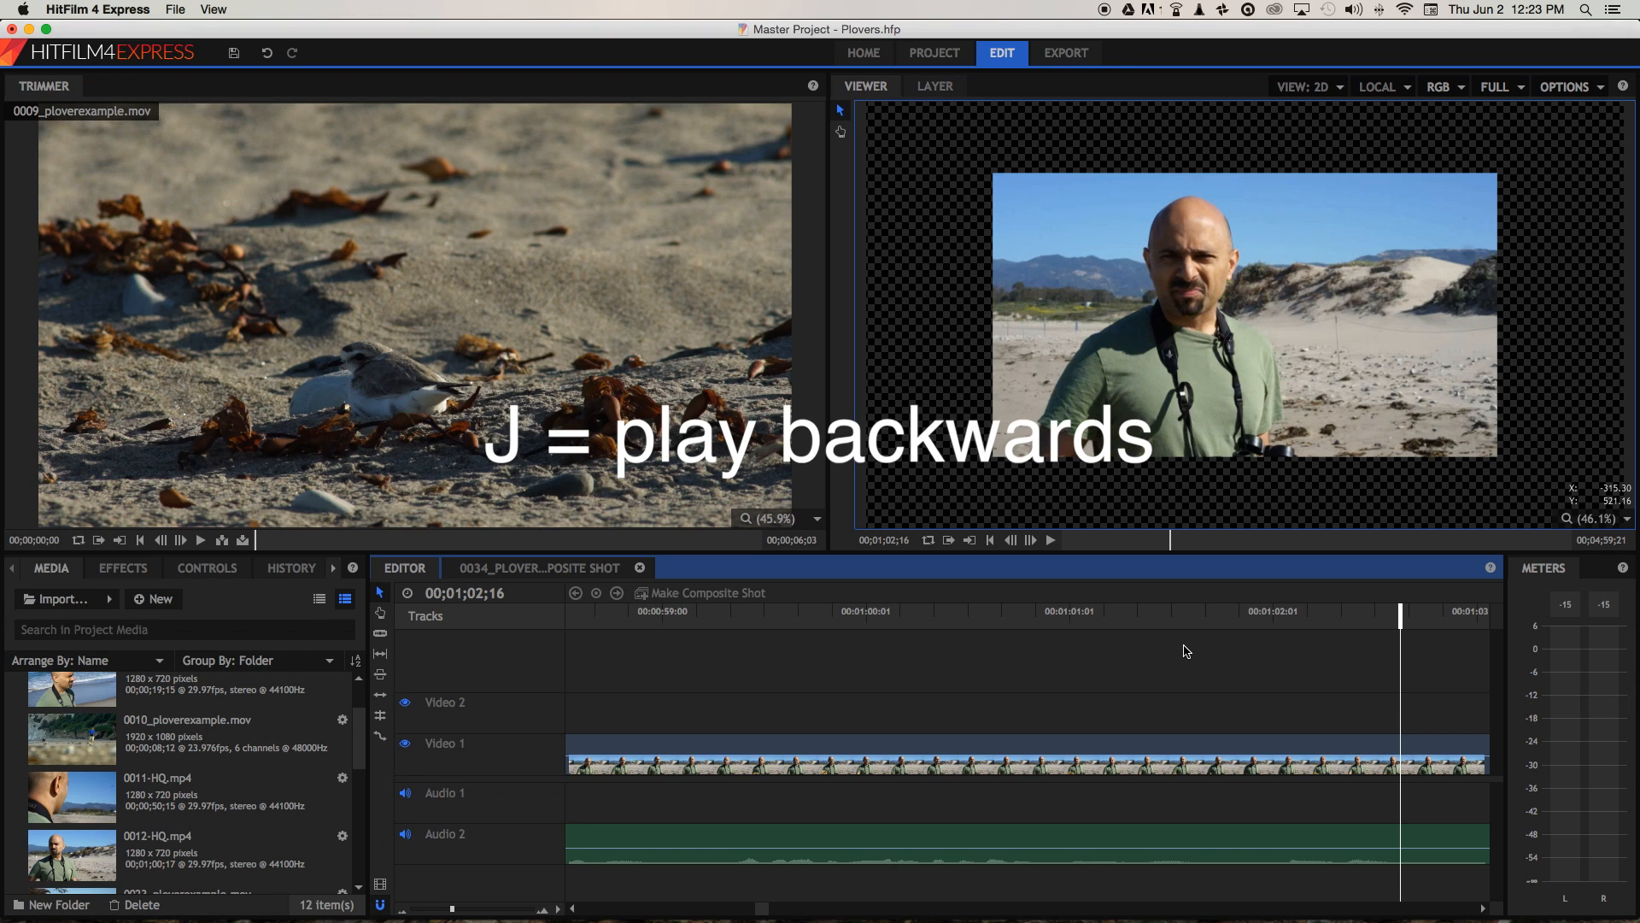
key("l")
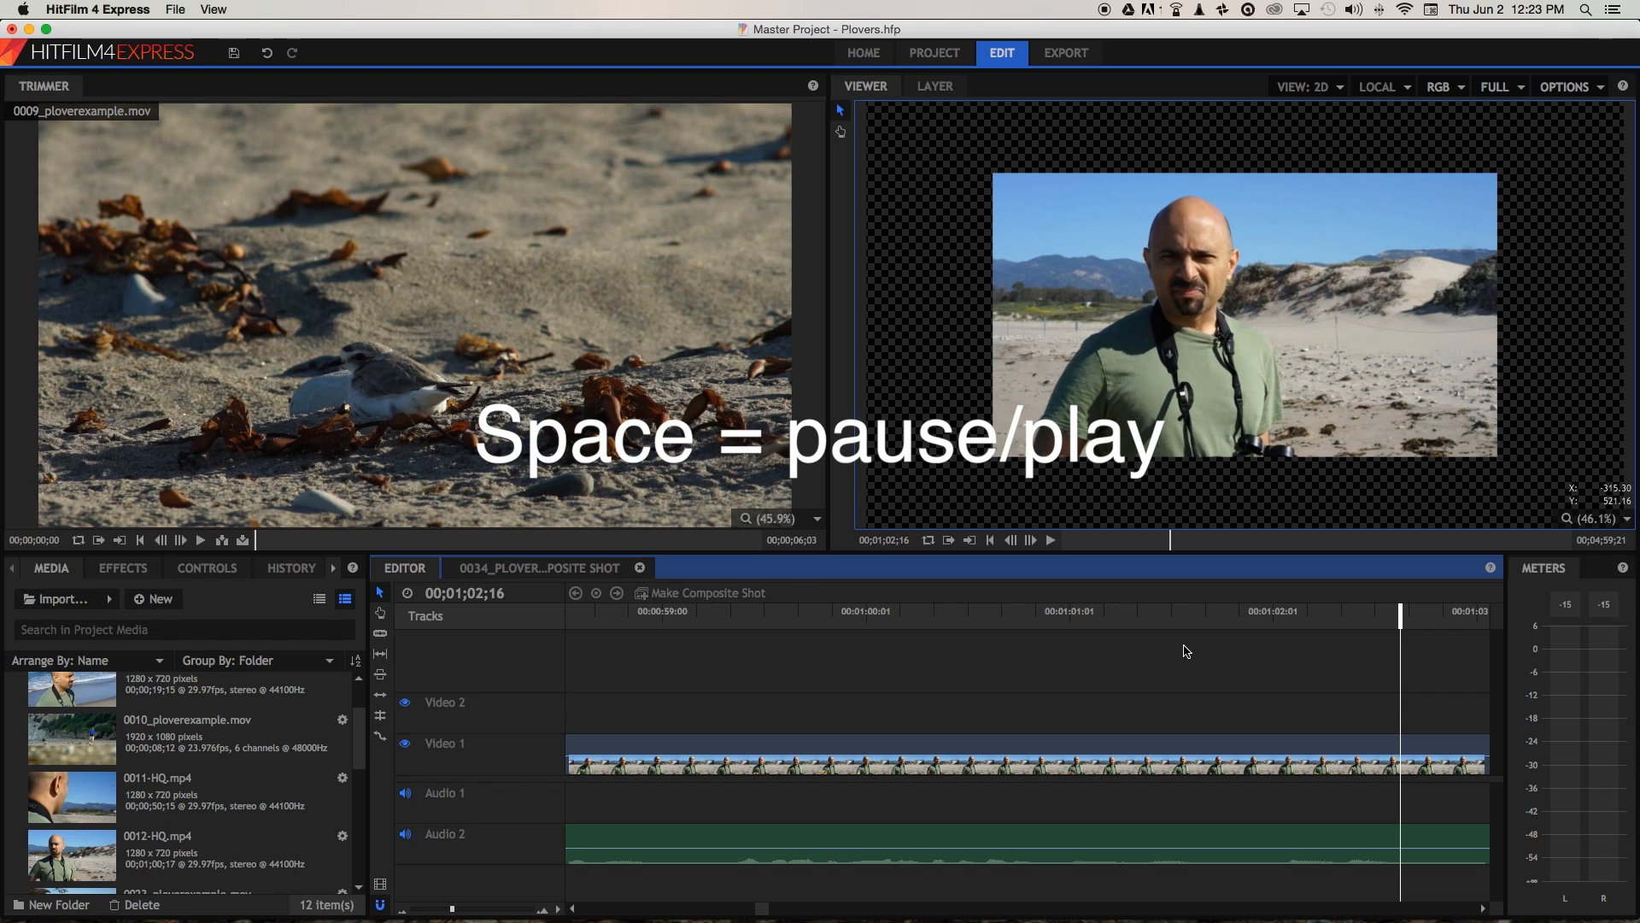
key("space")
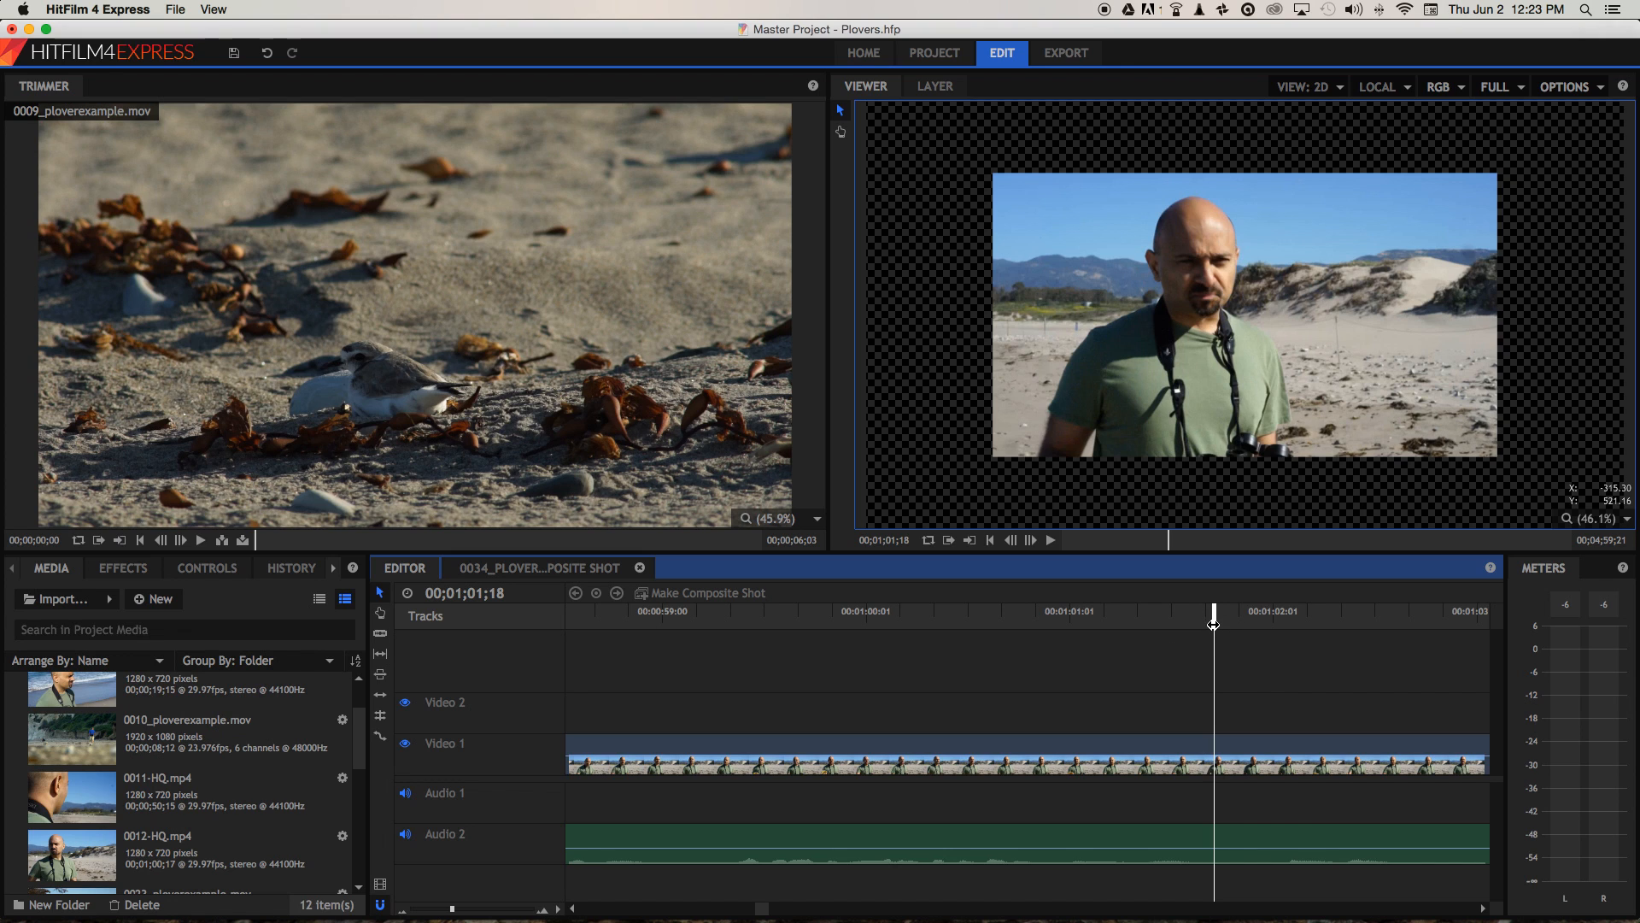
mouse_move(382, 639)
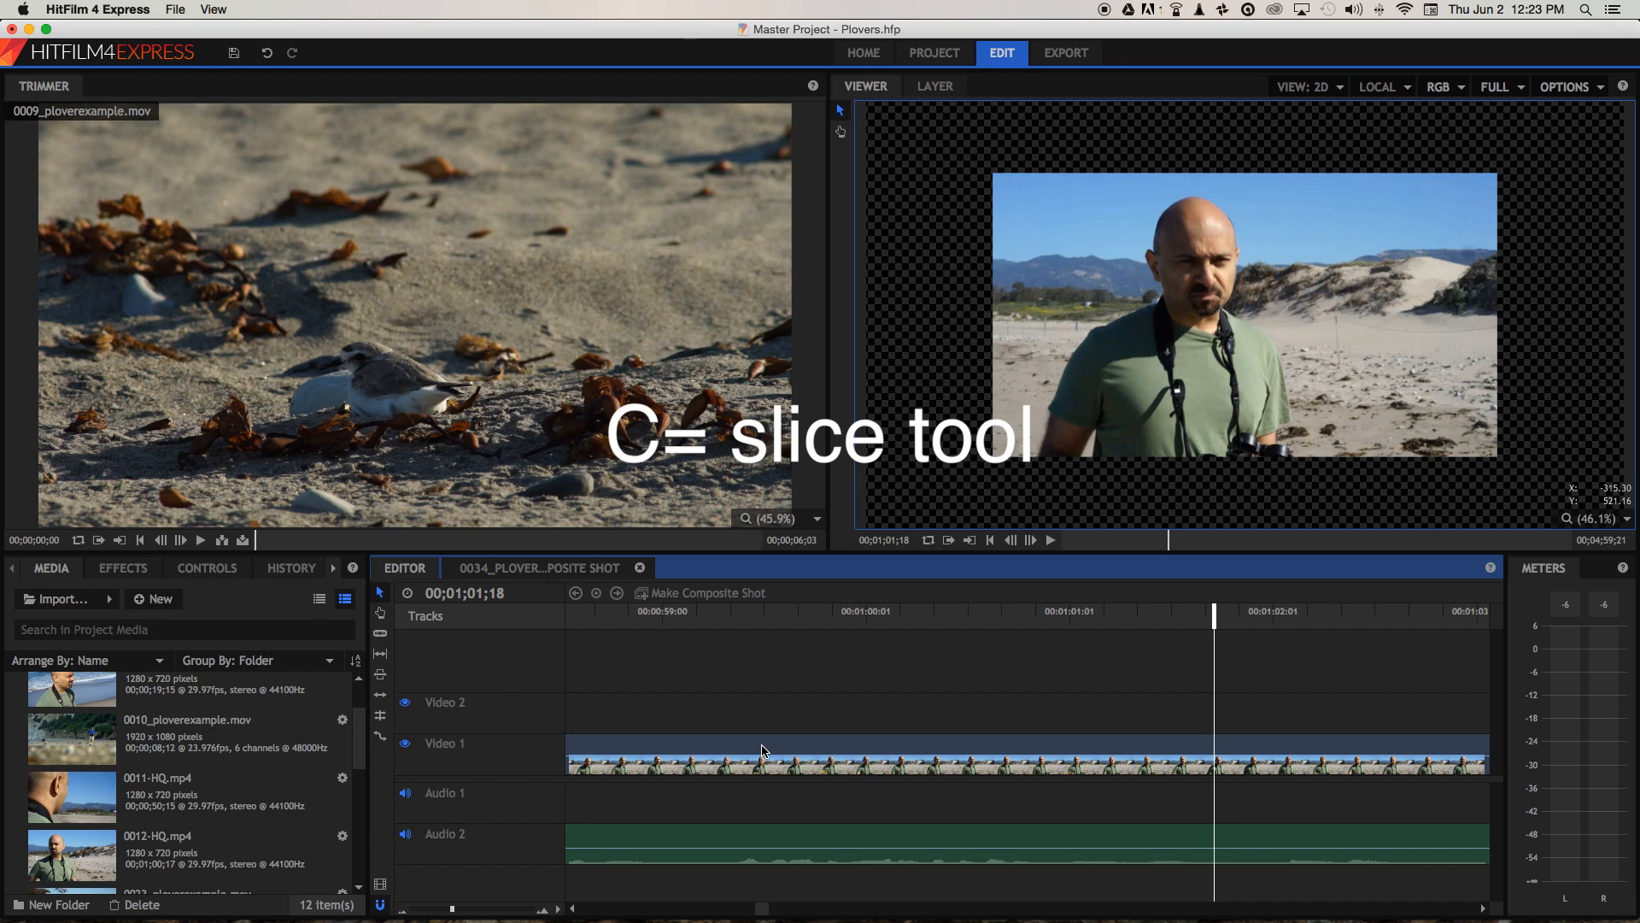
Slice 0012-HQ.mp4 at 00;01;01;18 where the repeated word begins.
left_click(378, 633)
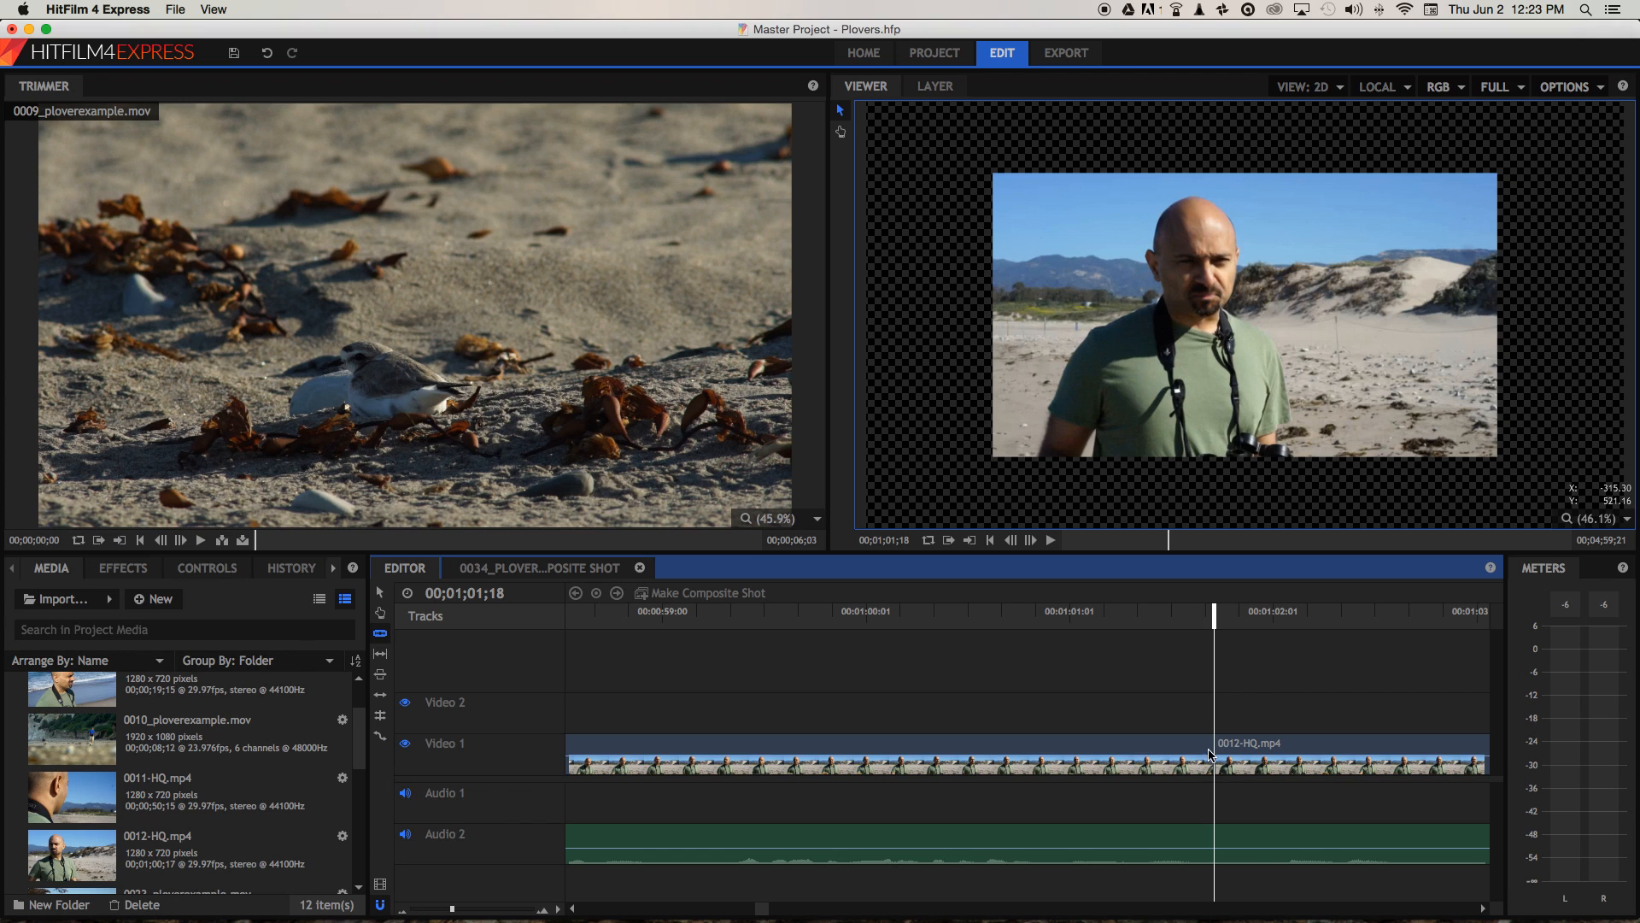
mouse_move(1213, 617)
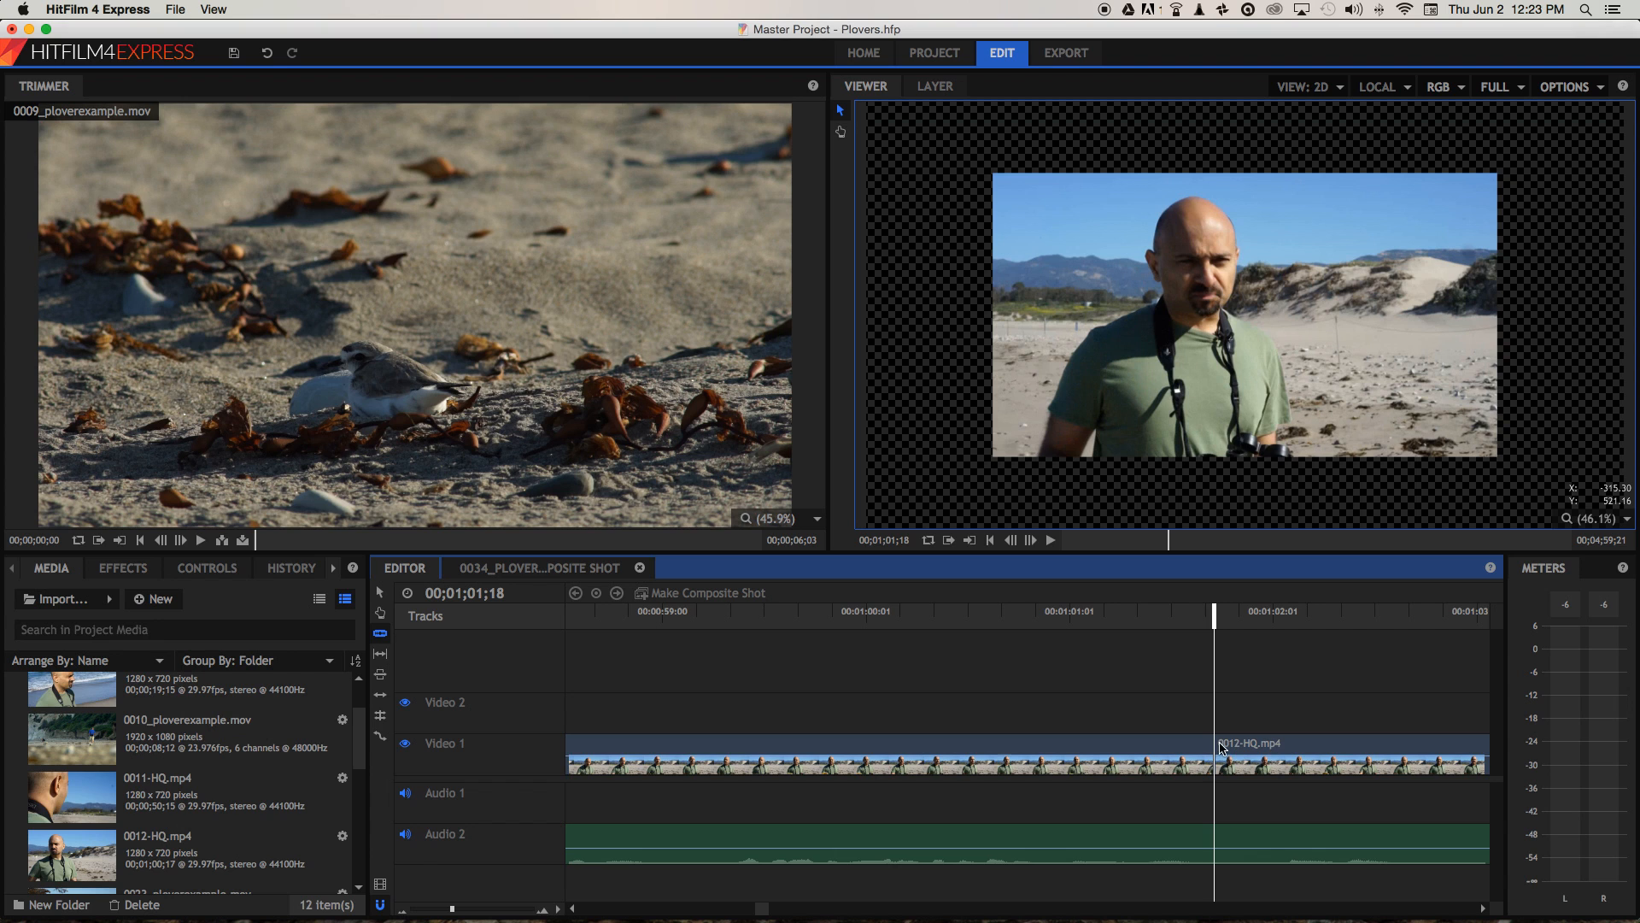
left_click(1023, 610)
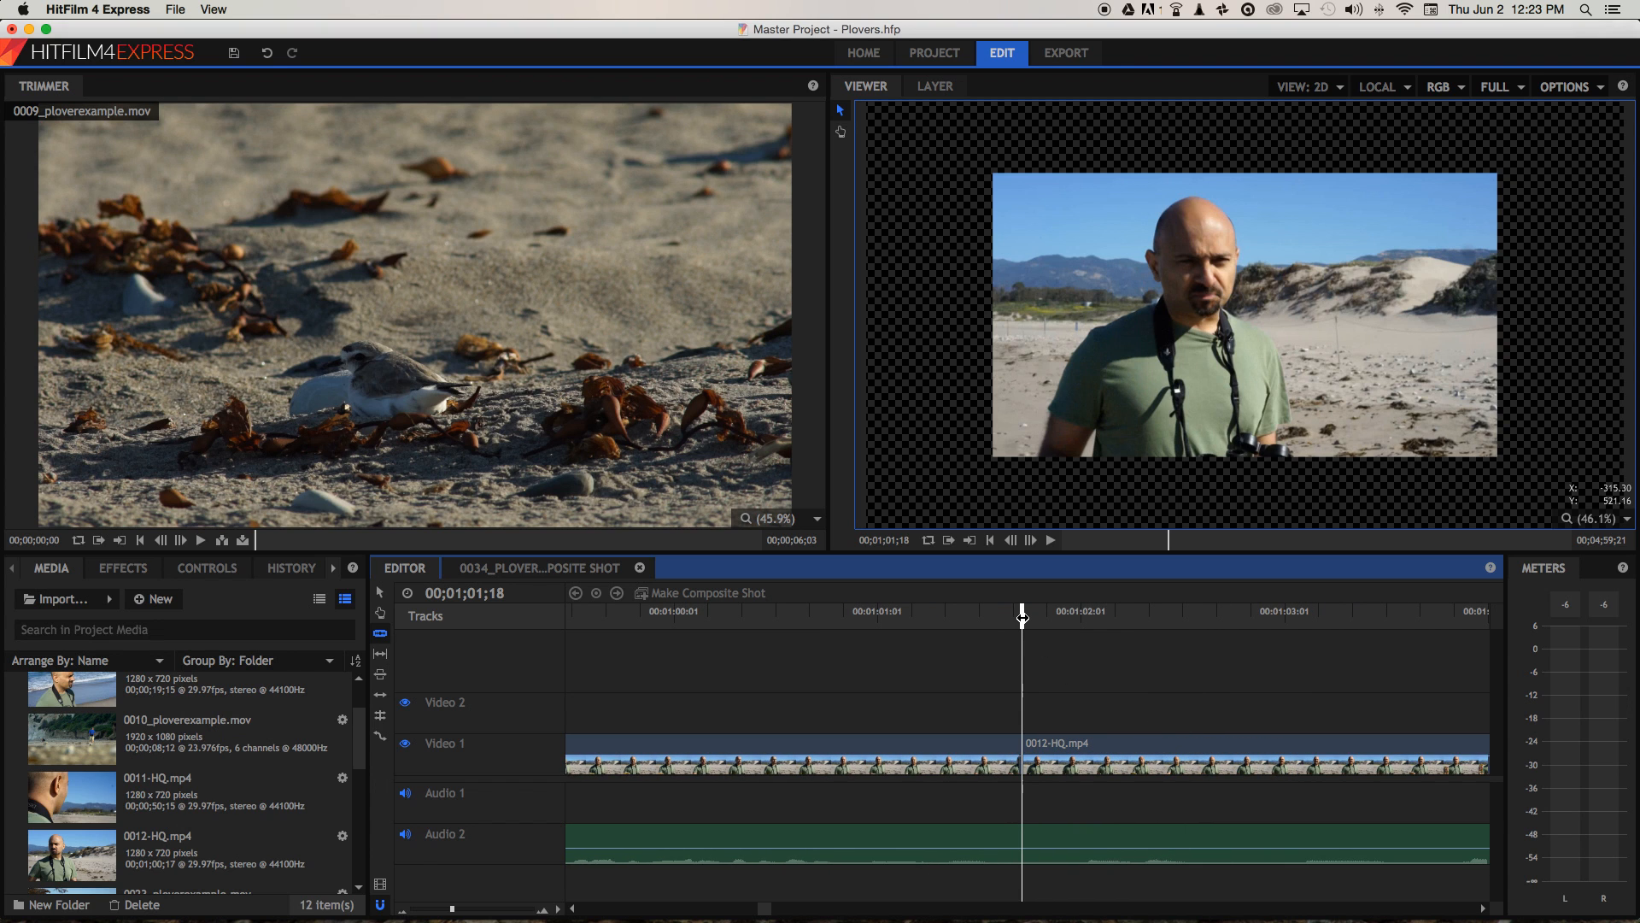
left_click(1052, 540)
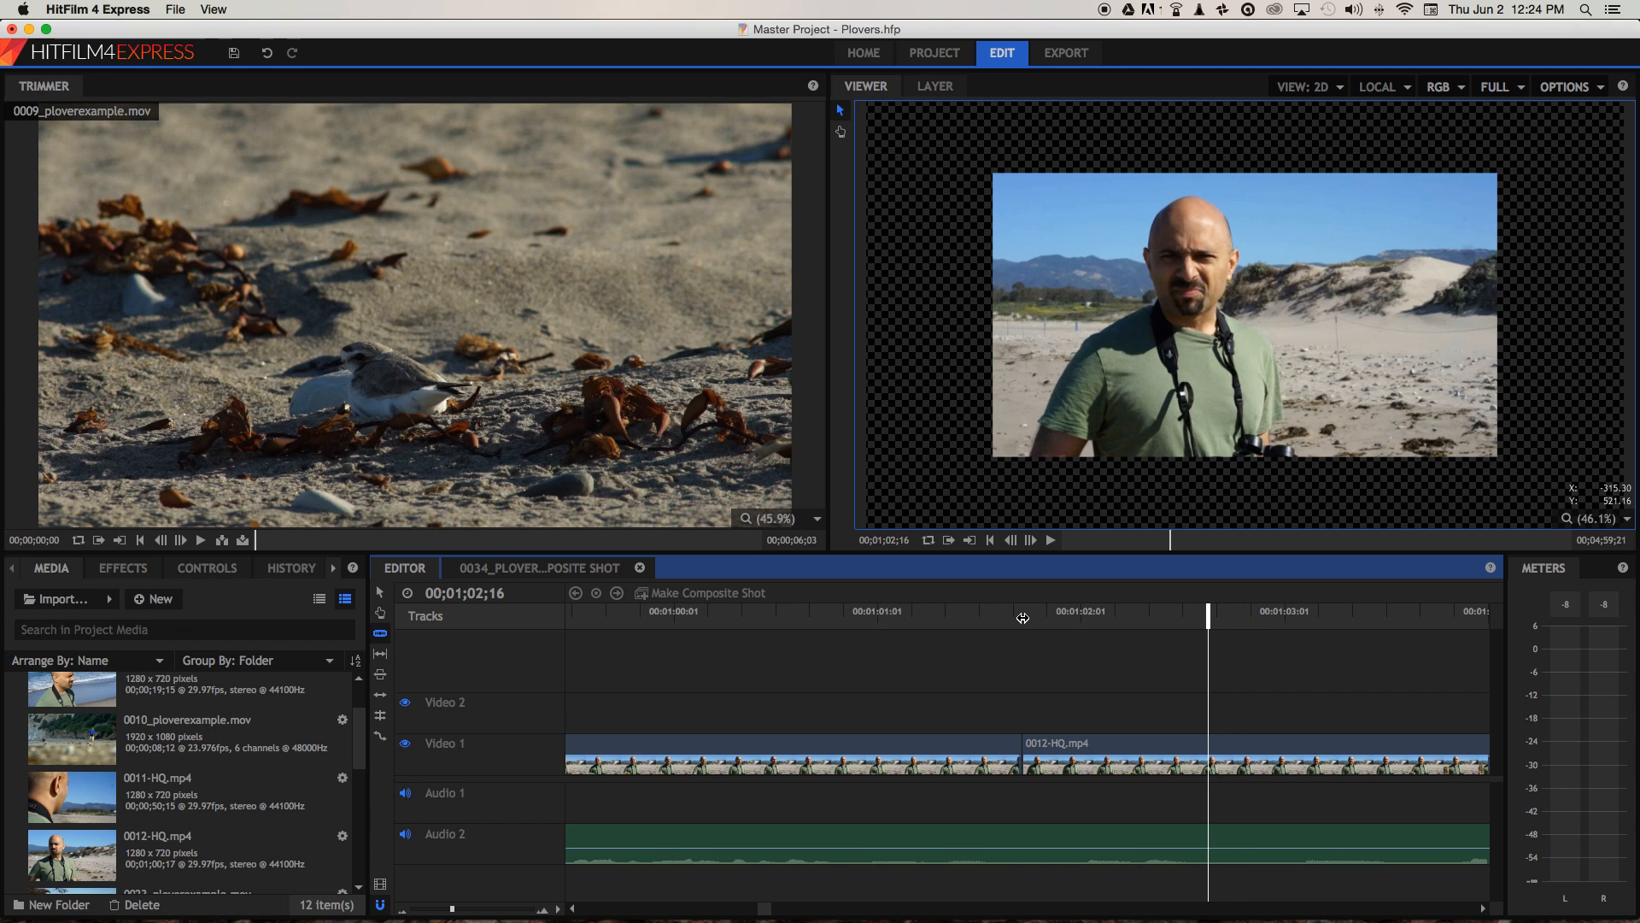
mouse_move(1086, 699)
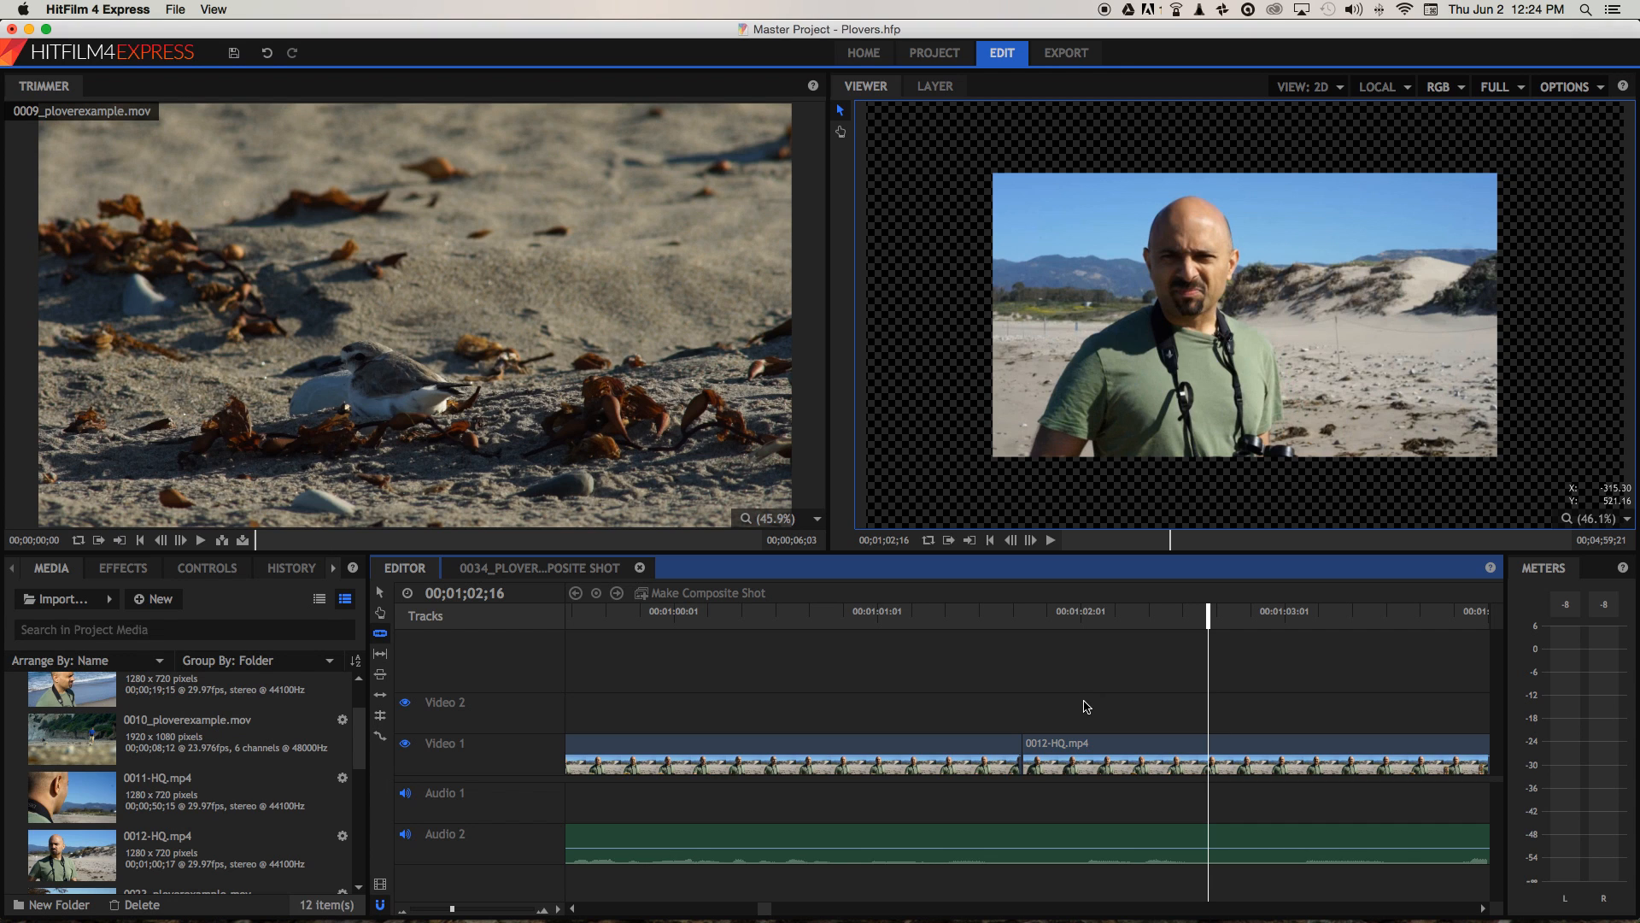
Slice at 00;01;02;16, the word's end, and select the later piece.
left_click(1208, 754)
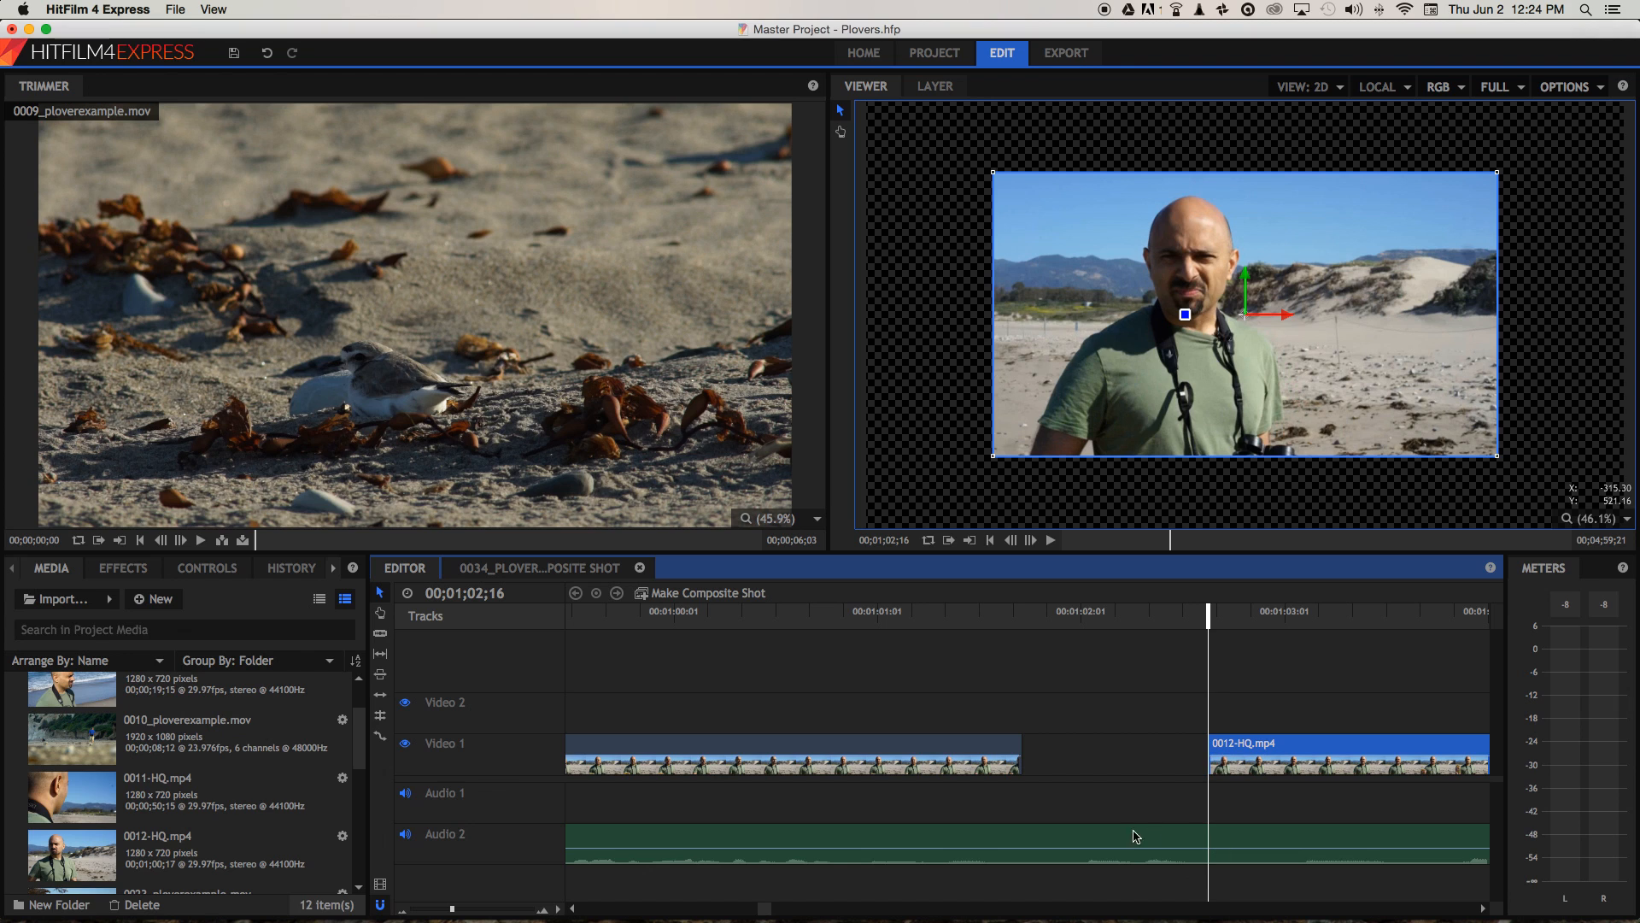
mouse_move(1226, 844)
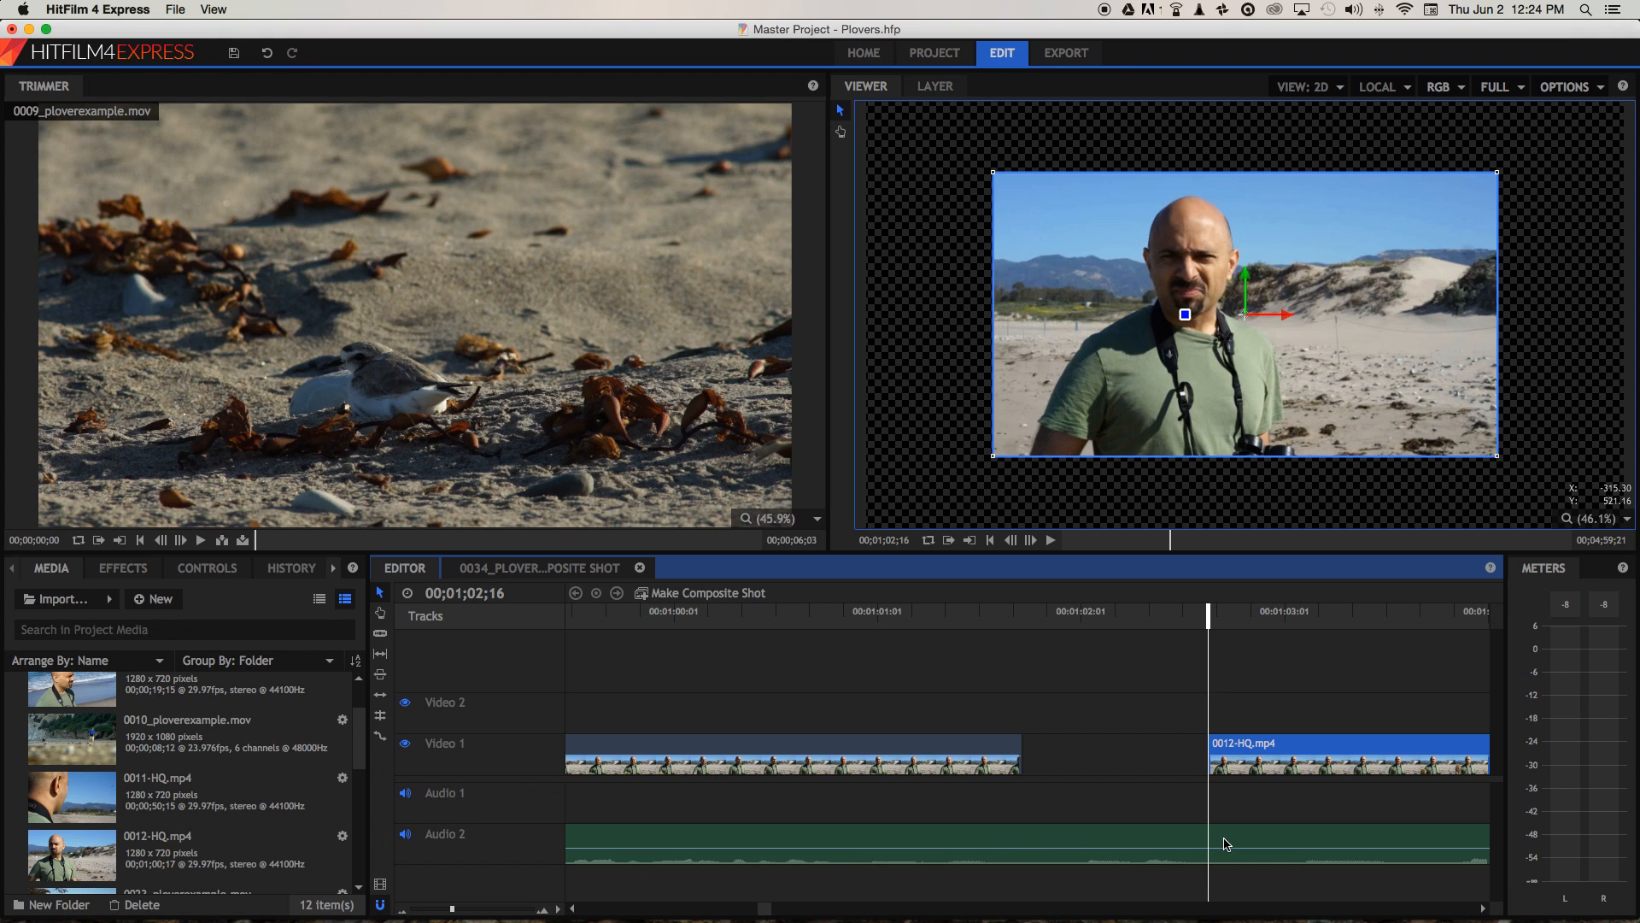
mouse_move(1044, 840)
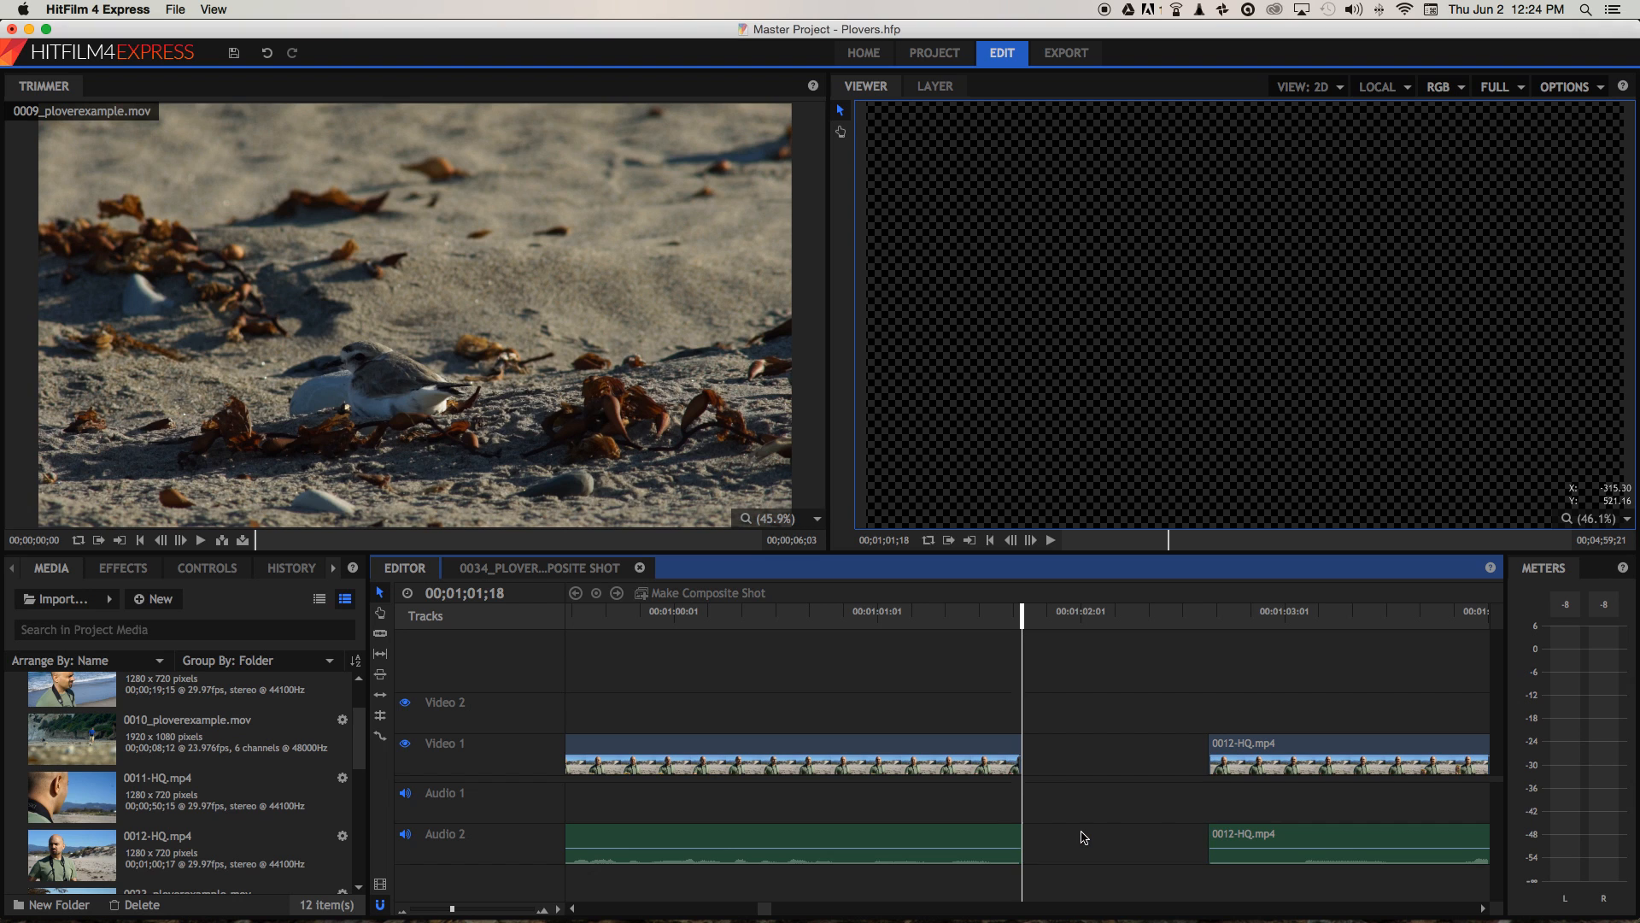
left_click(1282, 755)
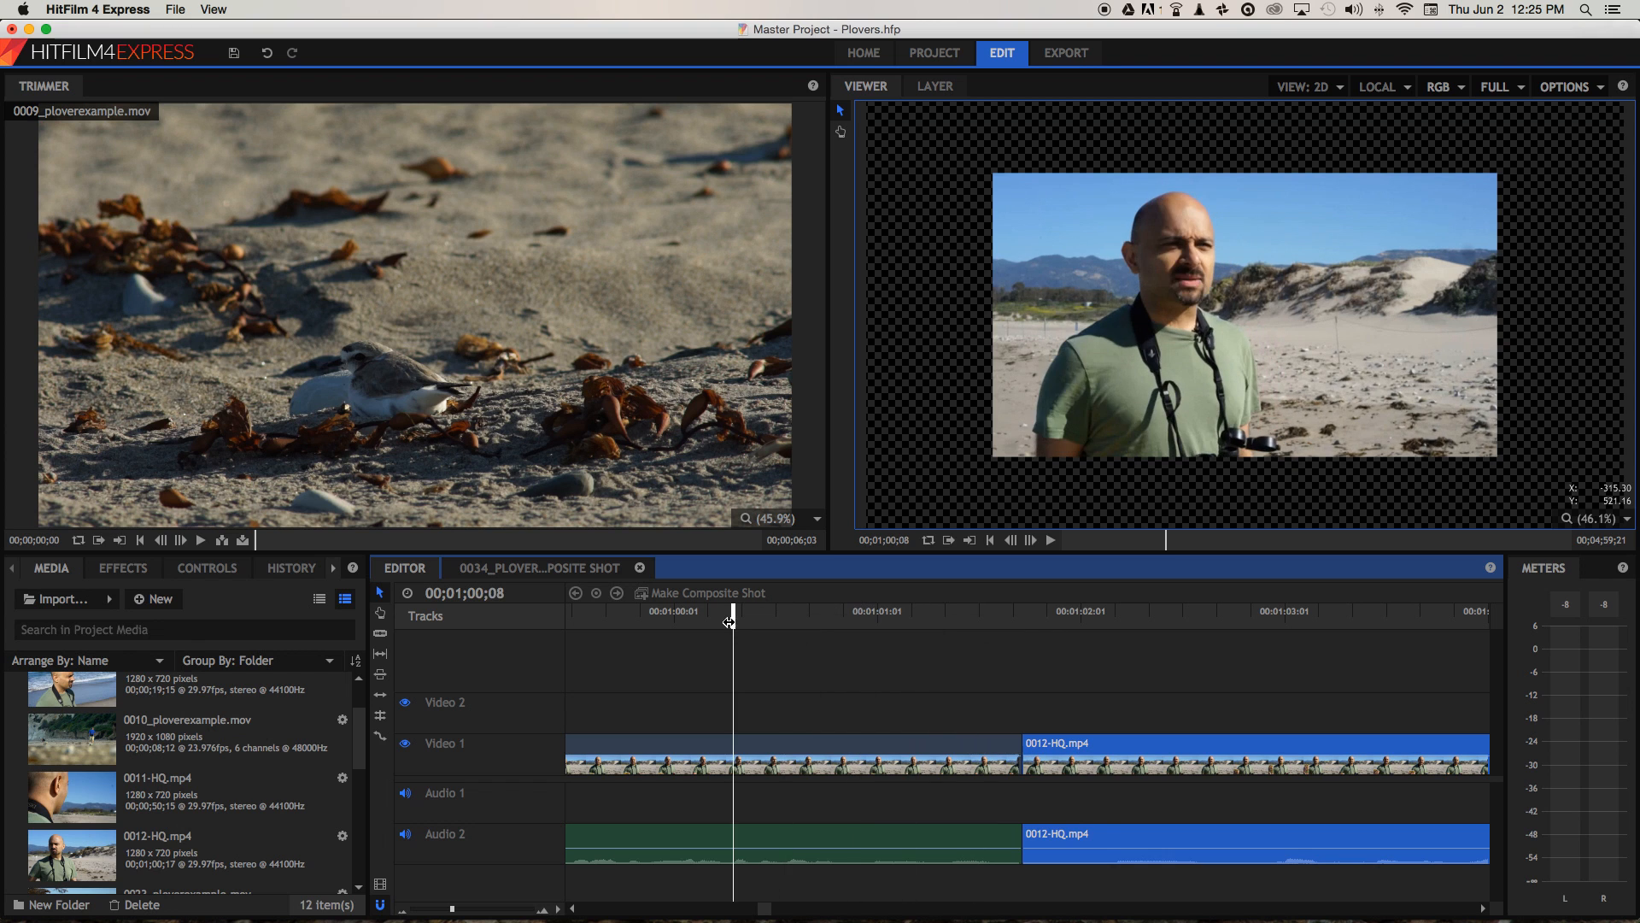
Move the playhead back to review the closed edit at the cut.
left_click(1050, 540)
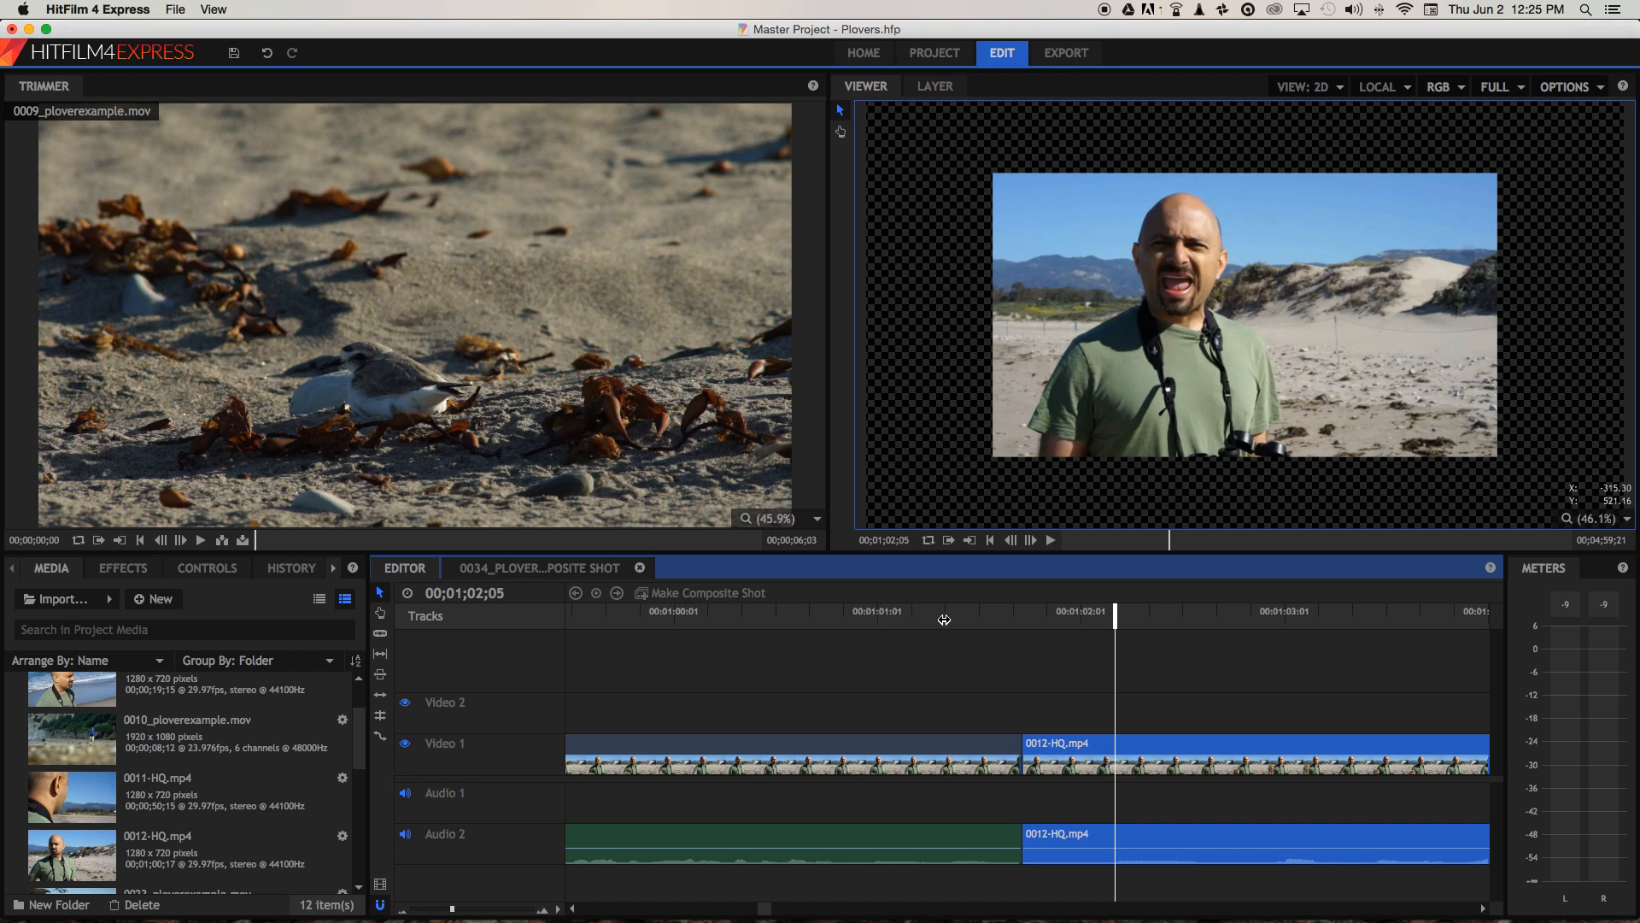
mouse_move(1118, 611)
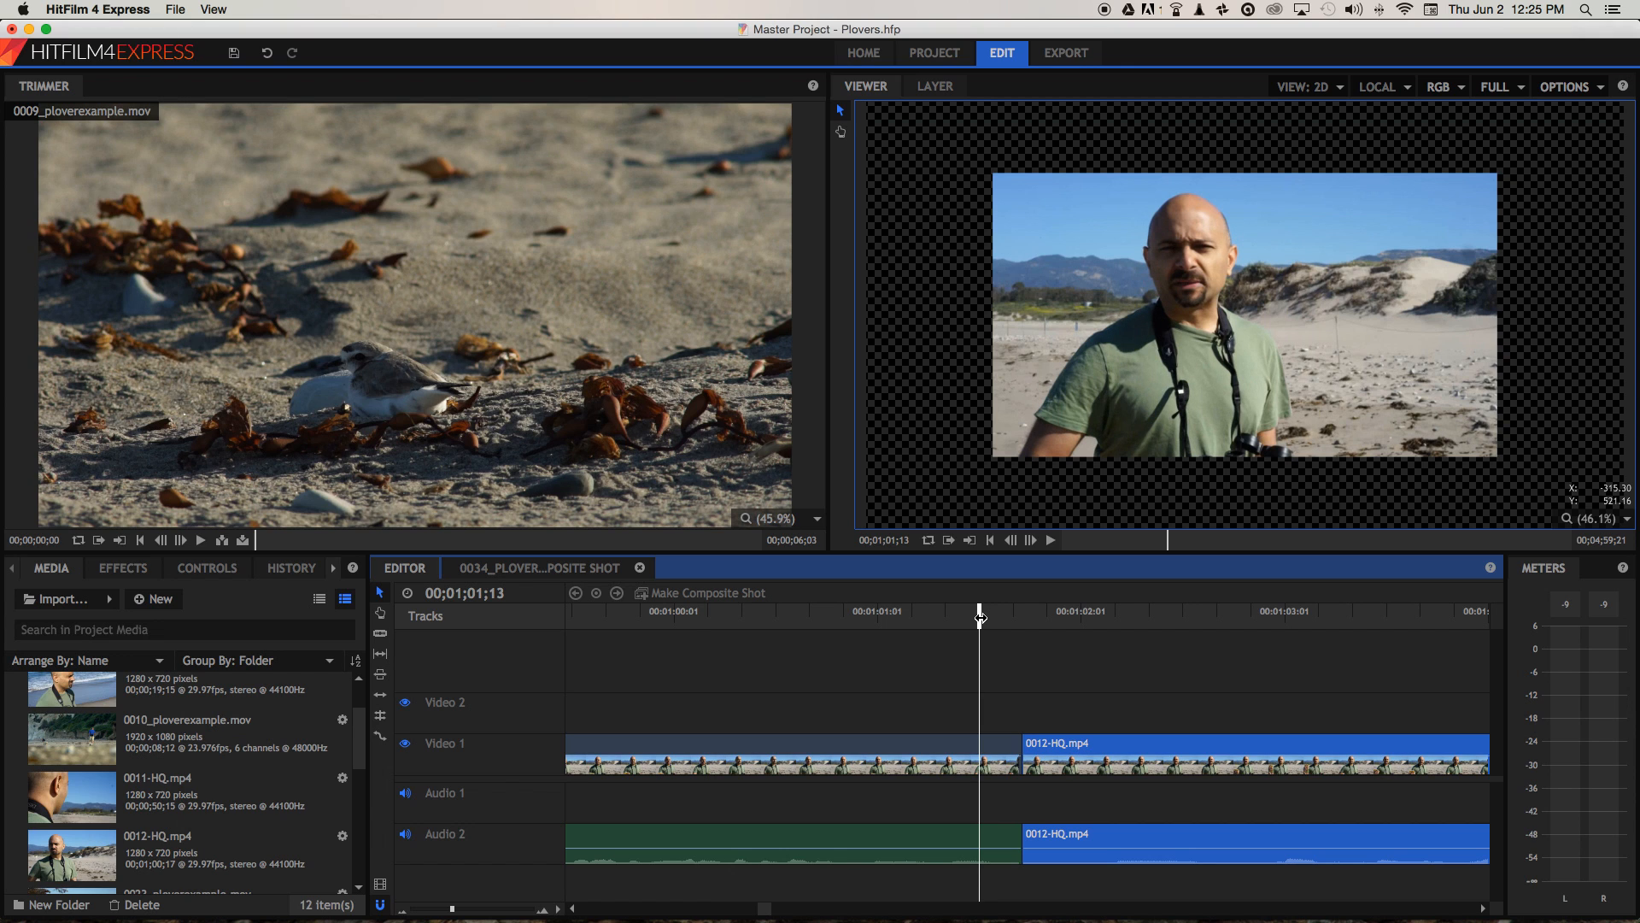
Scroll the Media panel and select the seaweed clip B0027-HQ.mp4.
scroll("down", 3)
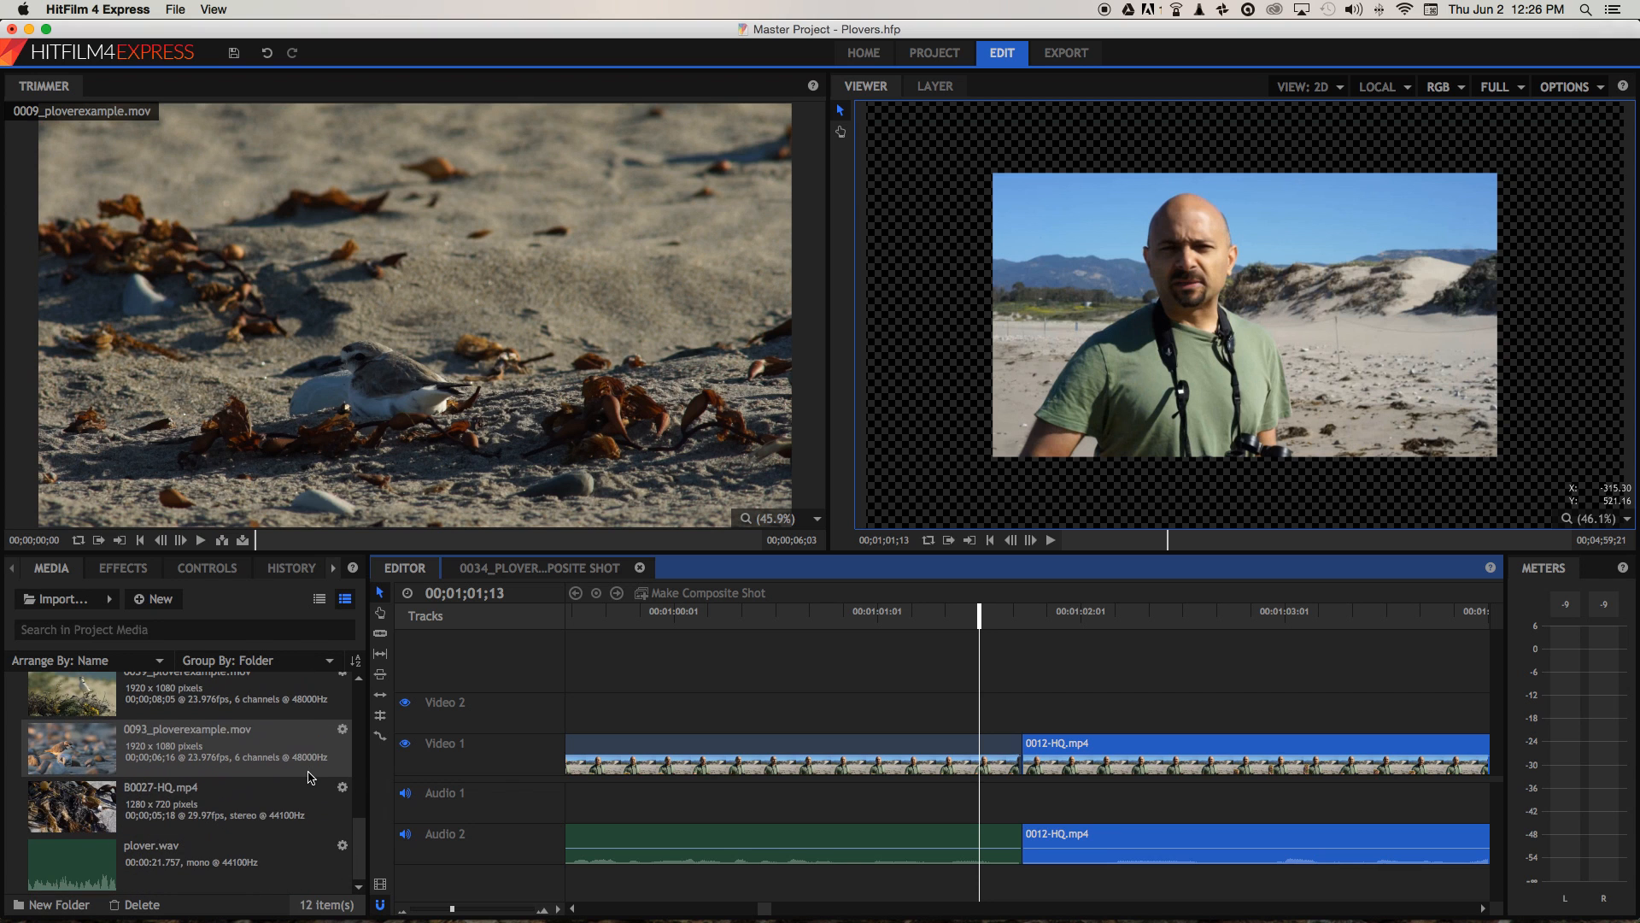
left_click(157, 801)
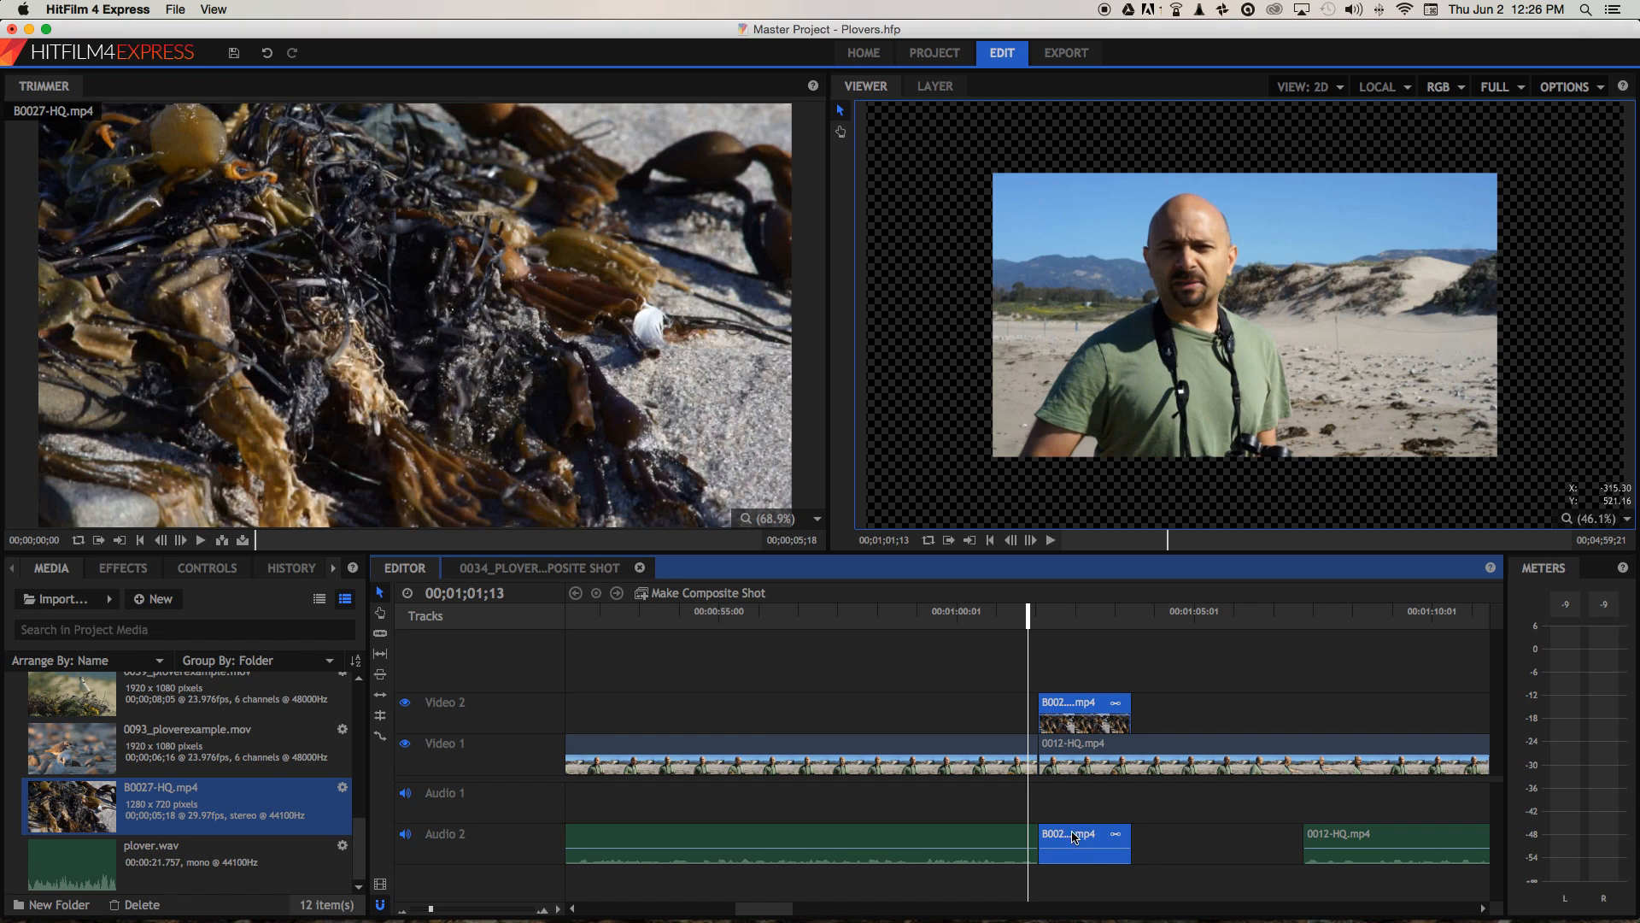
mouse_move(1264, 848)
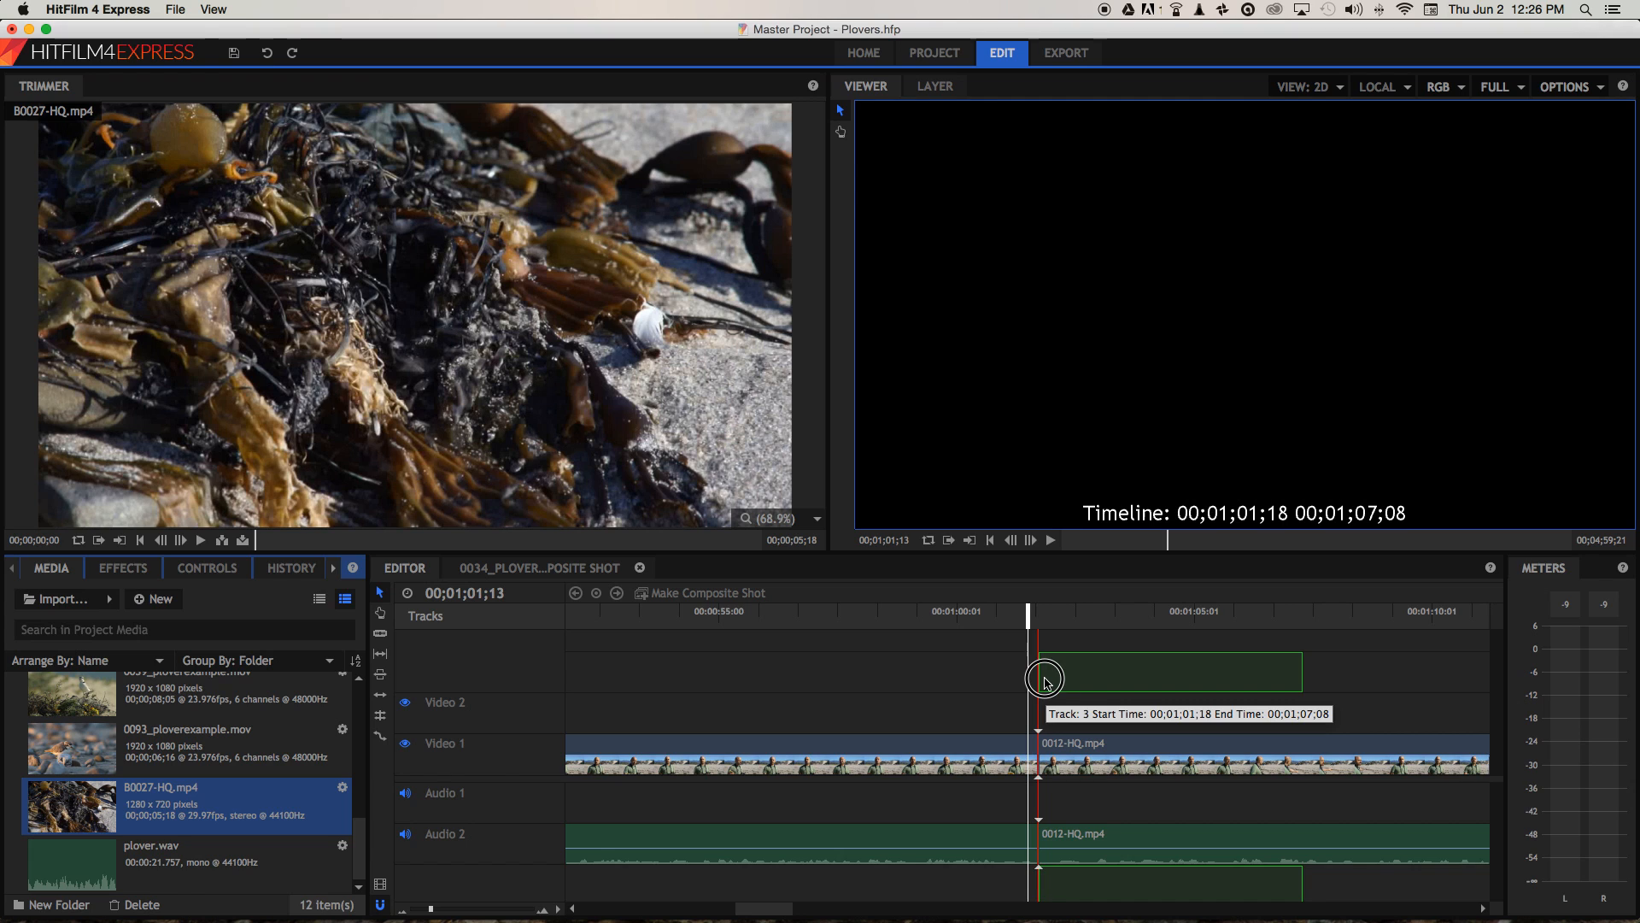
mouse_move(1043, 680)
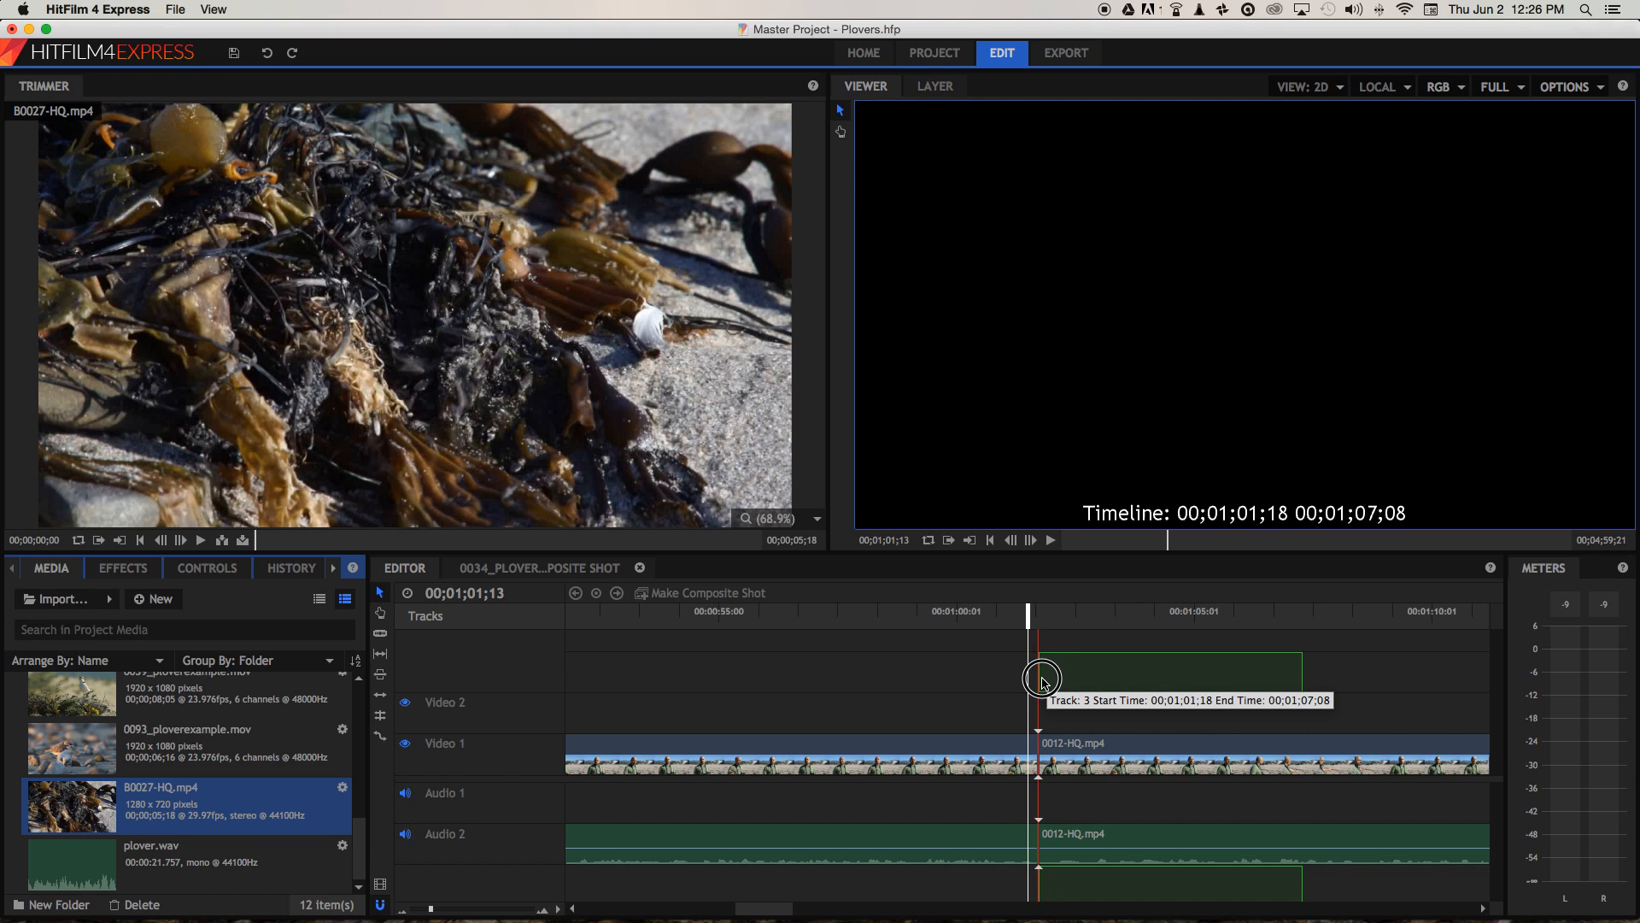